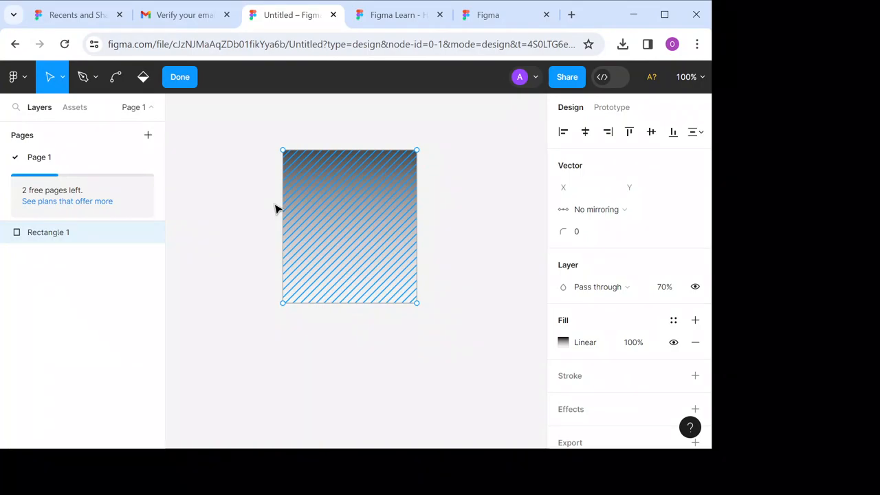
pyautogui.moveTo(319, 206)
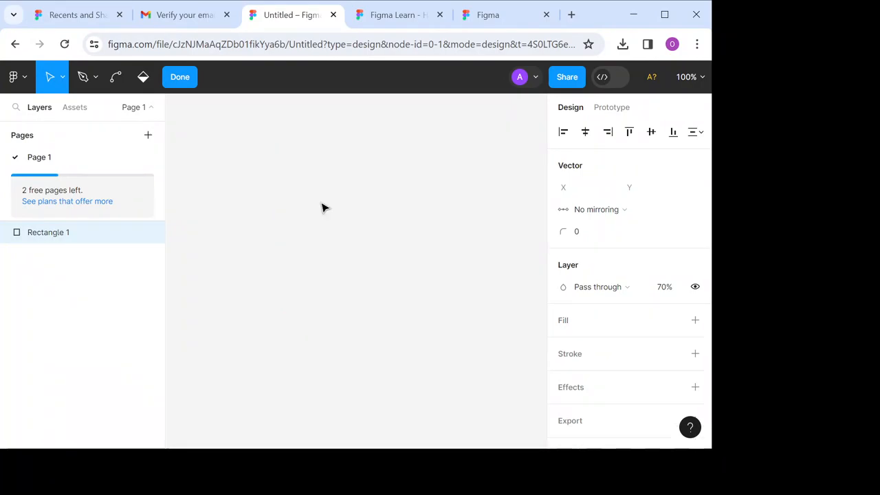
# Step: Select the rectangle's path so its linear gradient fill can be removed
pyautogui.click(116, 77)
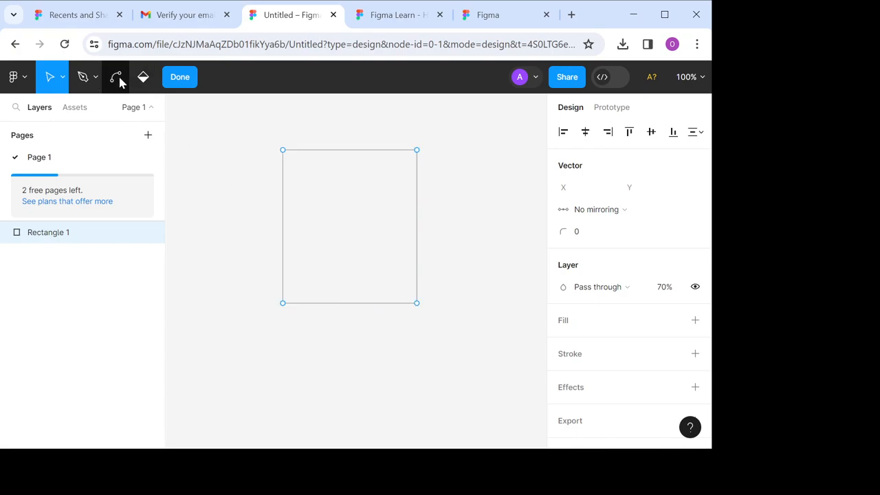
pyautogui.moveTo(82, 77)
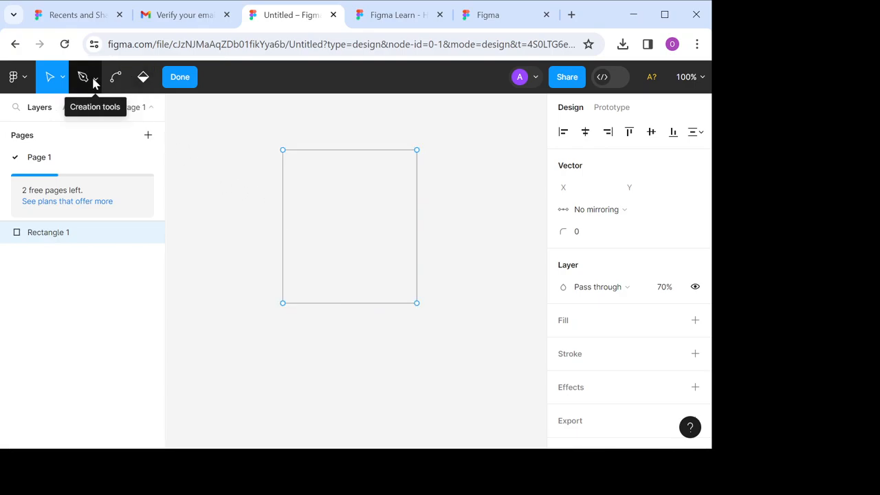
pyautogui.moveTo(143, 77)
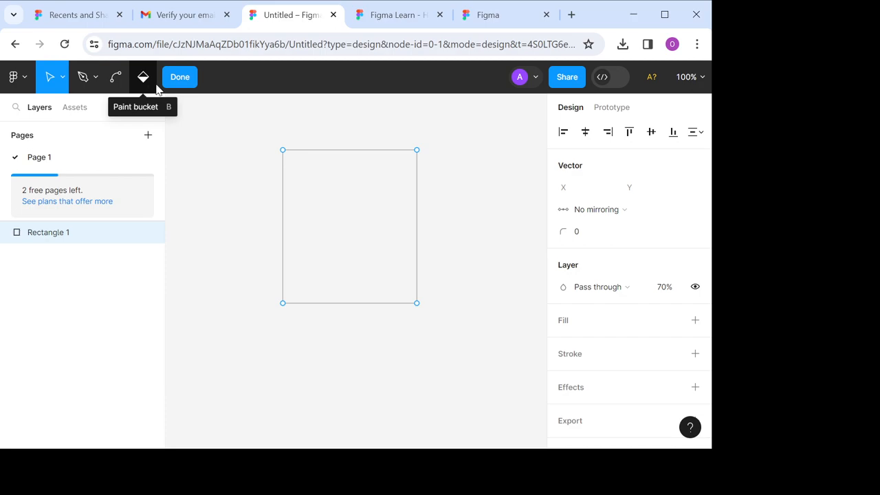
pyautogui.moveTo(151, 86)
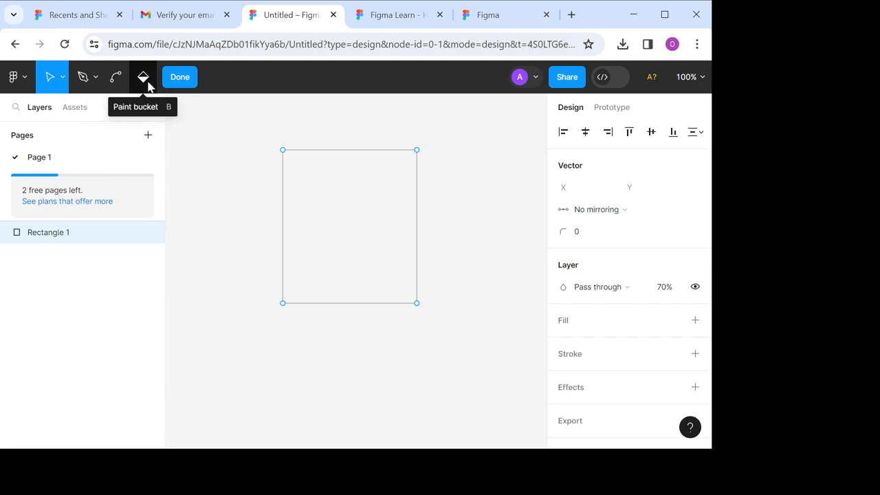
pyautogui.moveTo(264, 94)
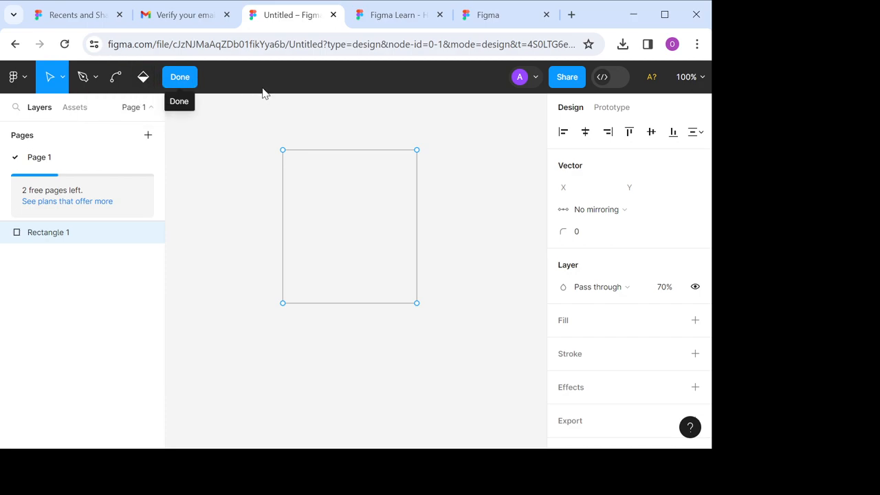
pyautogui.moveTo(287, 192)
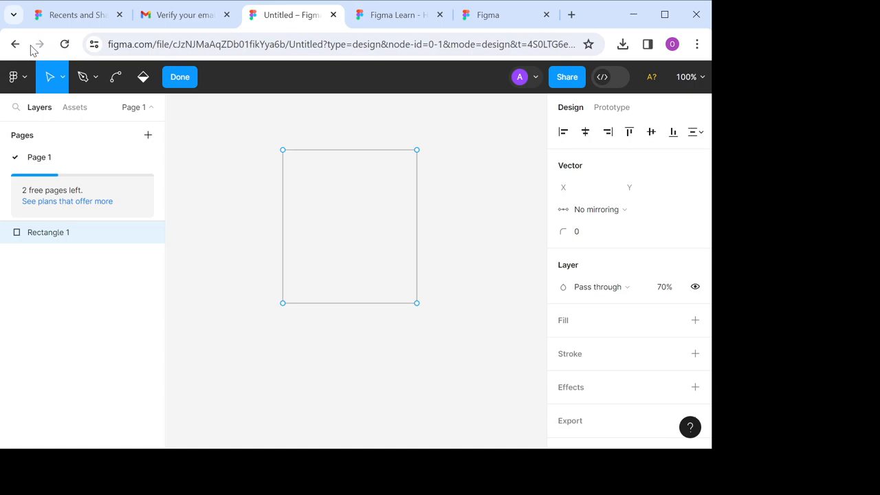
# Step: Finish vector editing of Rectangle 1 and return to normal design mode
pyautogui.click(179, 77)
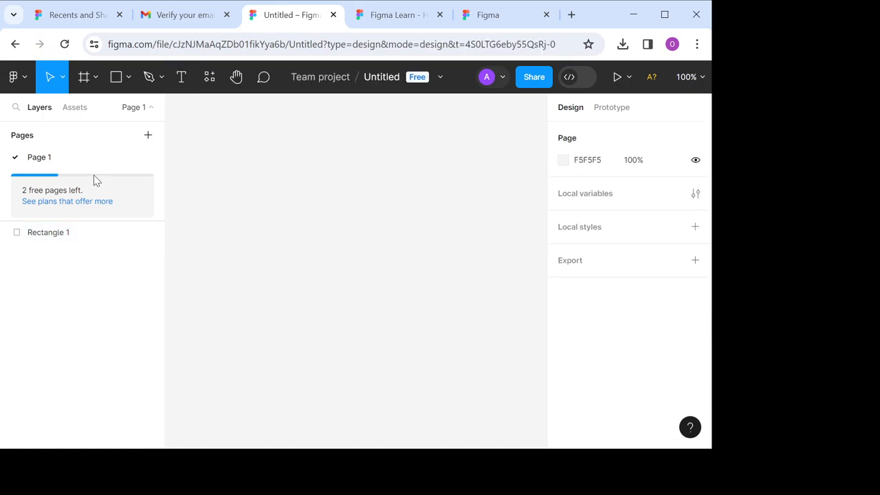
pyautogui.moveTo(481, 118)
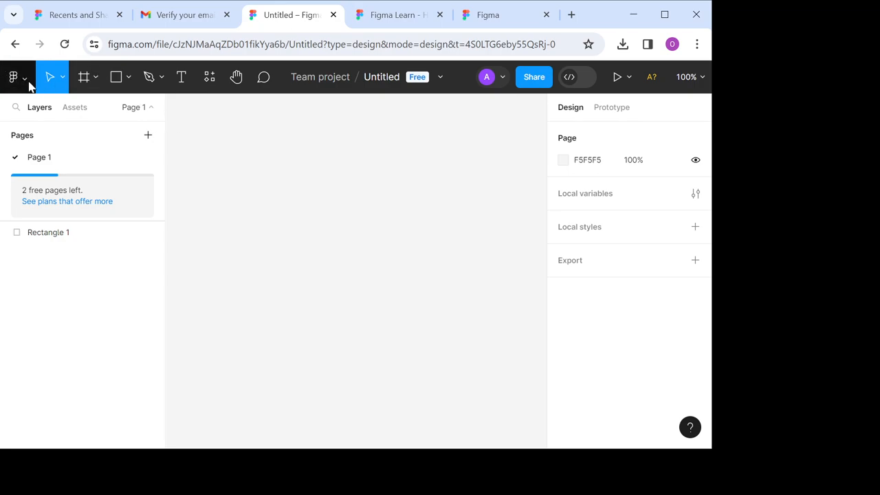
pyautogui.moveTo(13, 77)
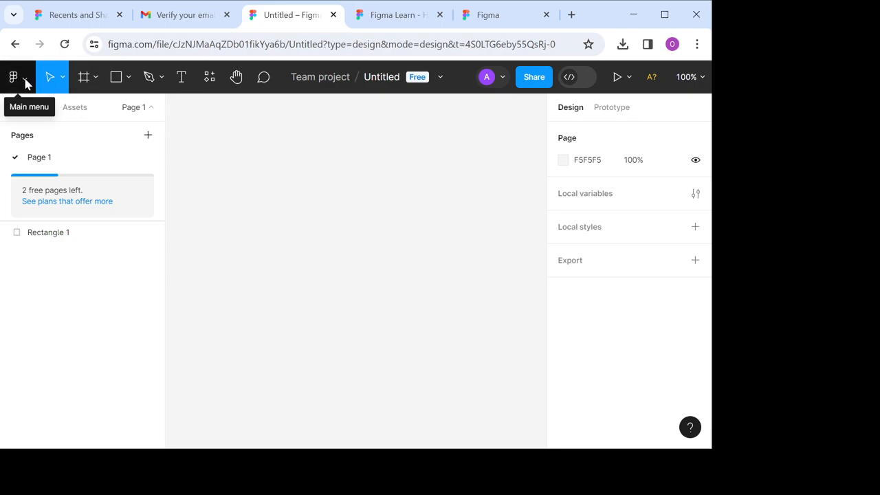
pyautogui.moveTo(49, 77)
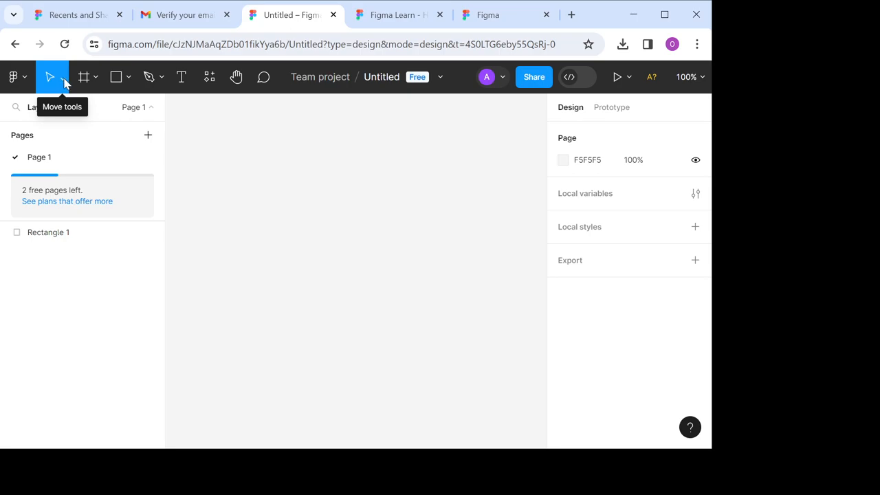
pyautogui.moveTo(82, 77)
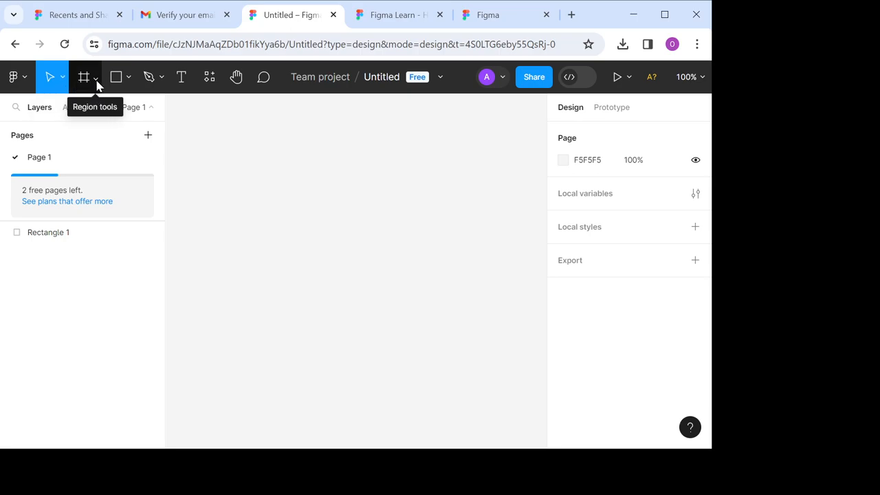
pyautogui.moveTo(115, 77)
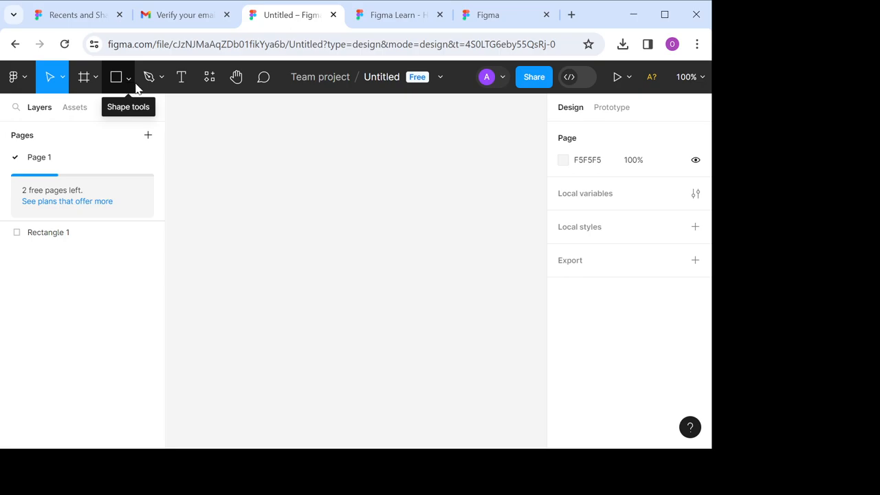
pyautogui.moveTo(148, 77)
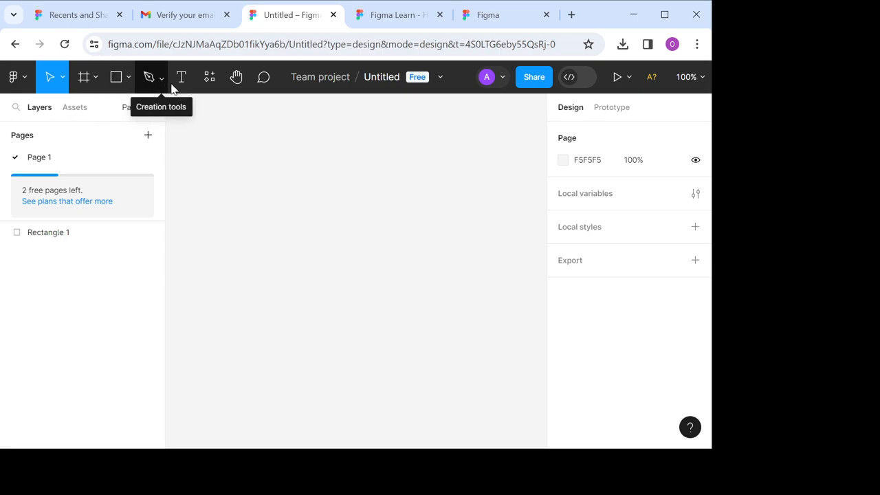
pyautogui.moveTo(209, 77)
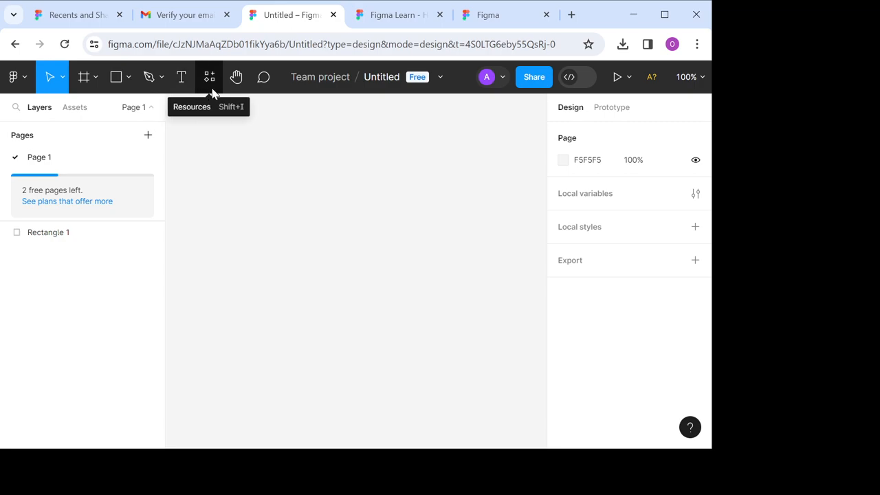
pyautogui.moveTo(265, 77)
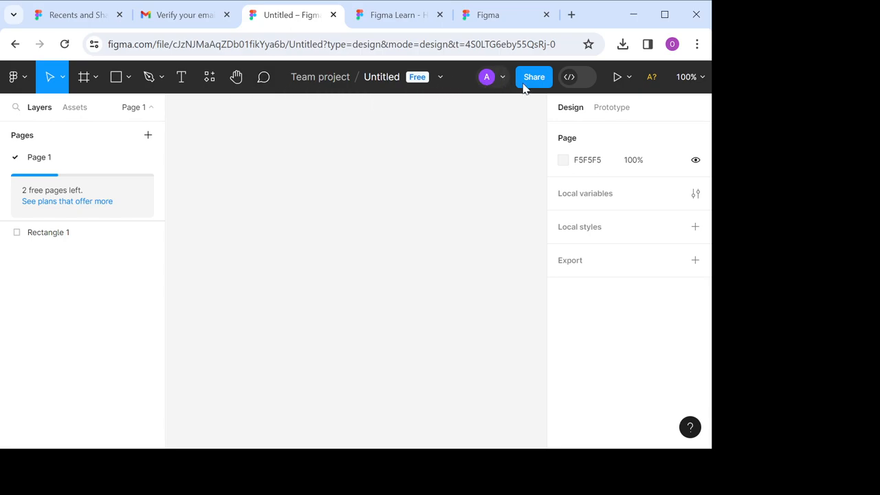
pyautogui.moveTo(502, 77)
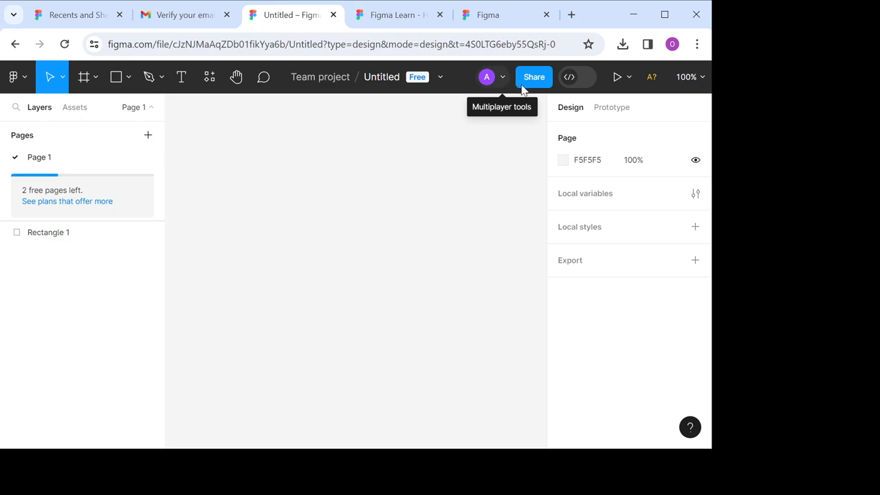
pyautogui.moveTo(539, 90)
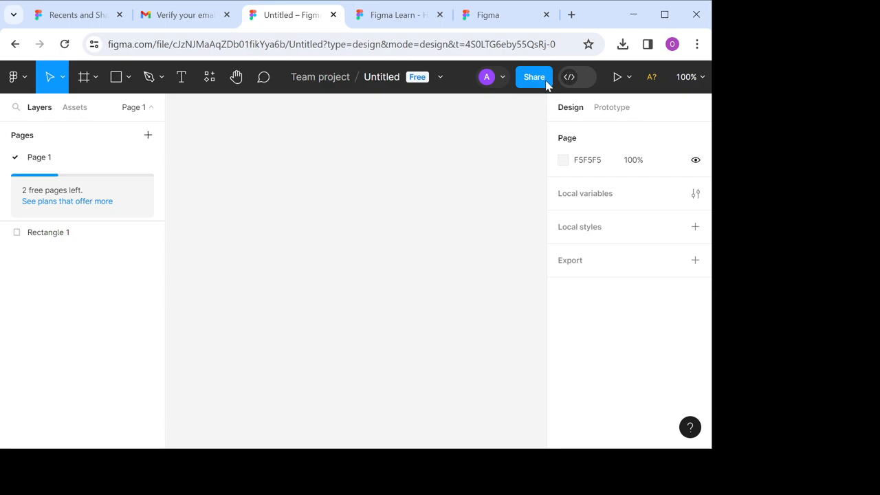
pyautogui.moveTo(618, 77)
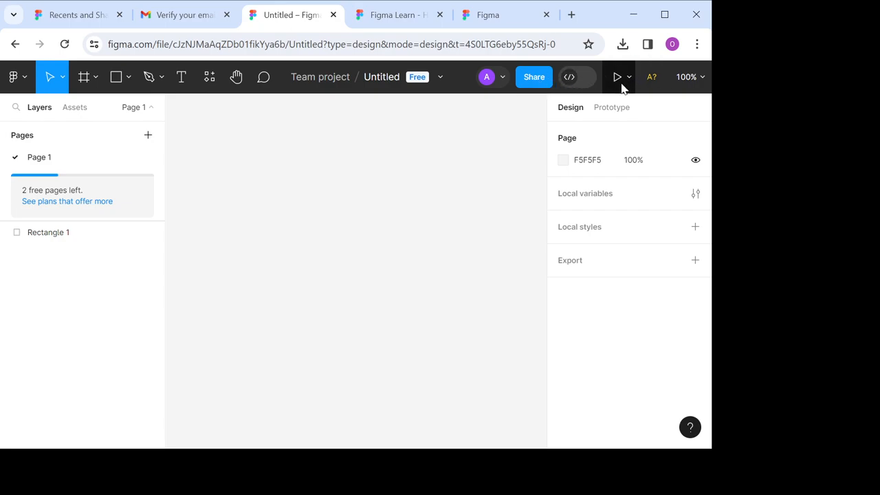
pyautogui.moveTo(618, 77)
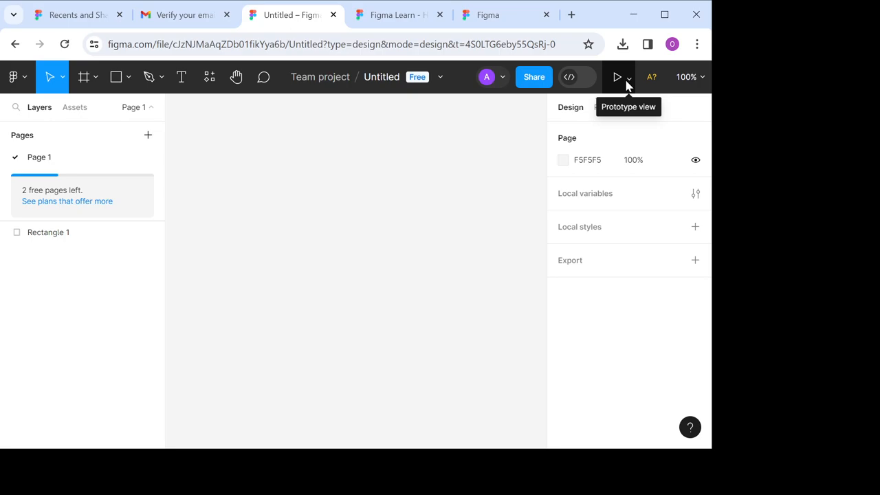
pyautogui.moveTo(651, 77)
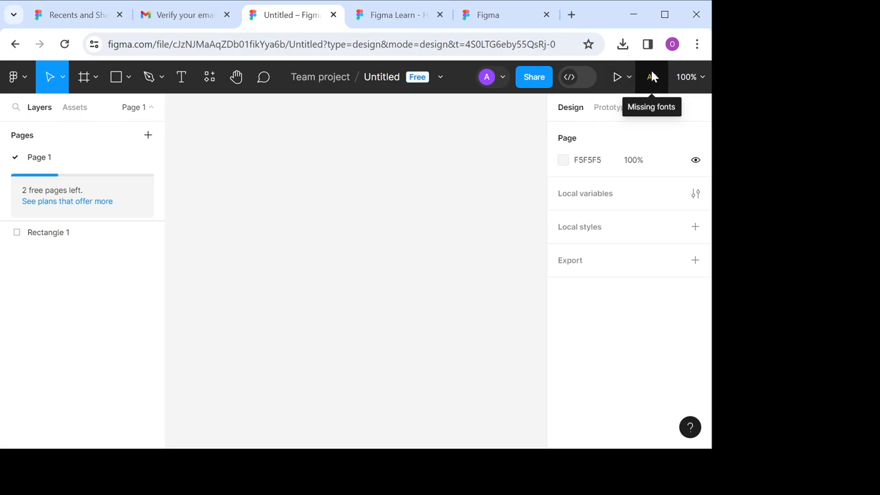
pyautogui.moveTo(644, 82)
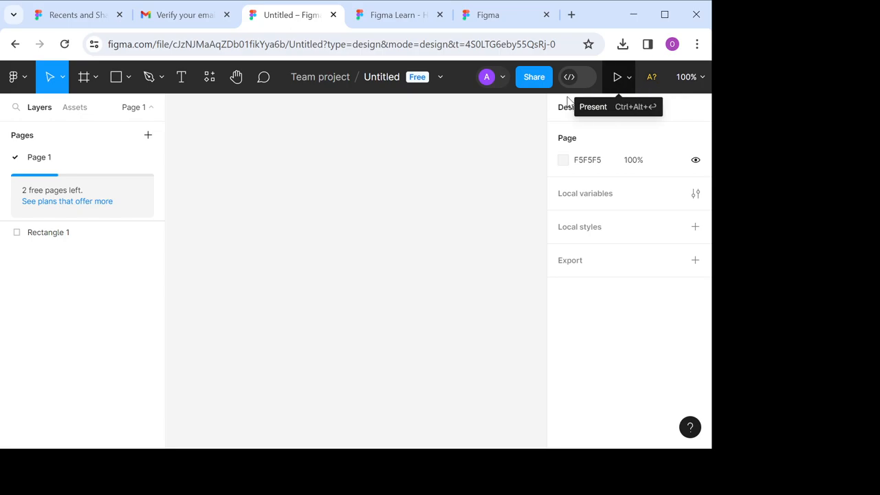
pyautogui.moveTo(492, 161)
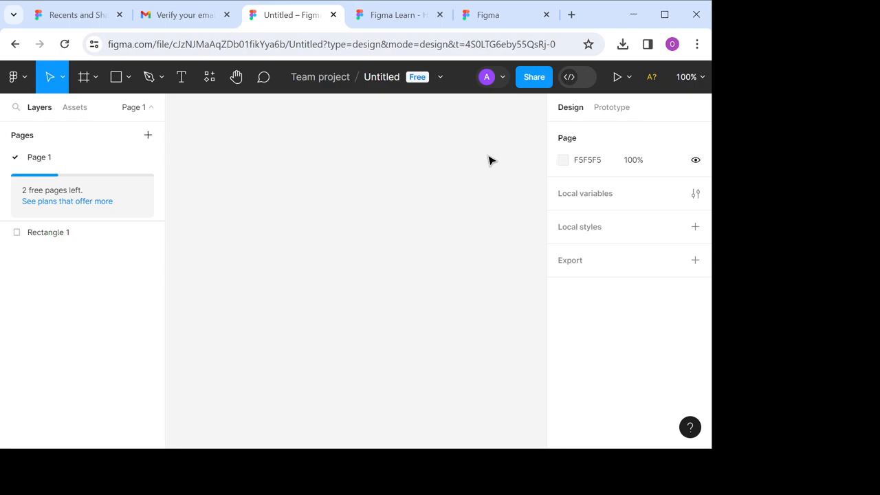
pyautogui.moveTo(327, 143)
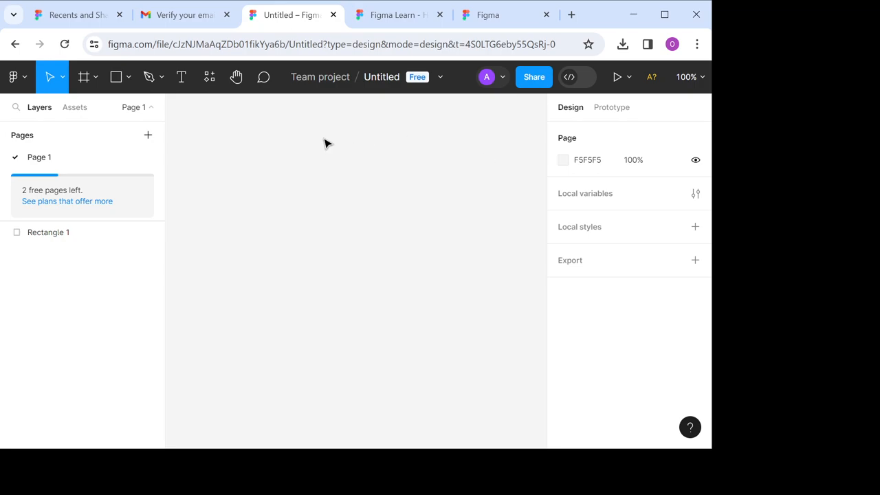
pyautogui.moveTo(20, 99)
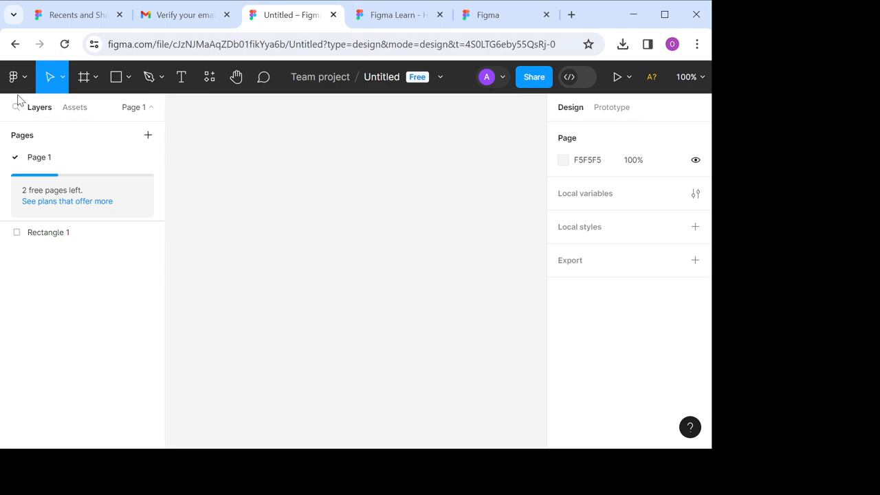
pyautogui.moveTo(13, 77)
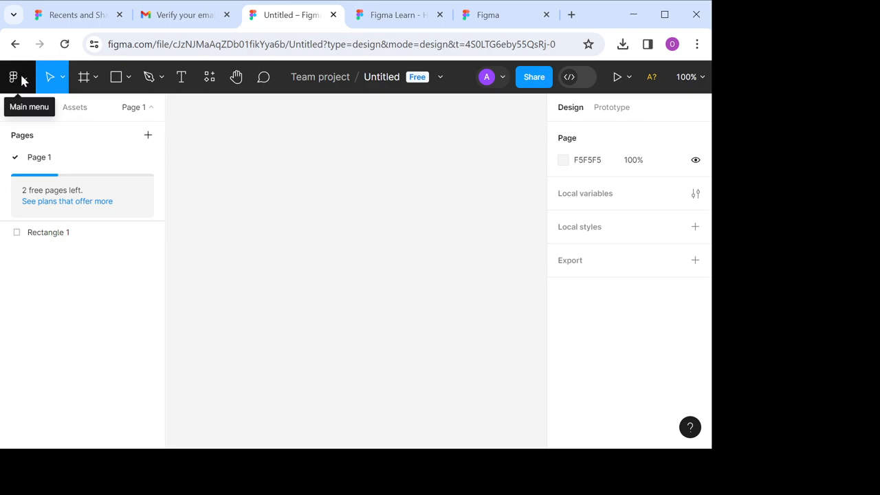
pyautogui.click(12, 77)
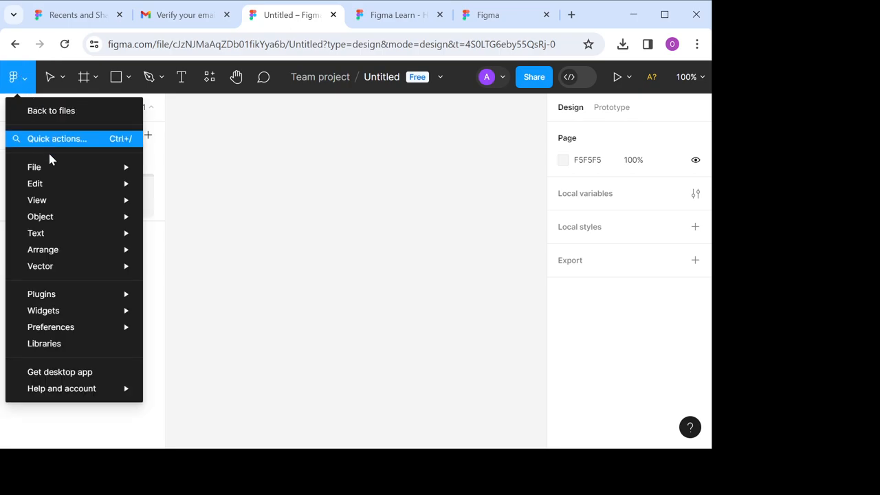
pyautogui.moveTo(51, 110)
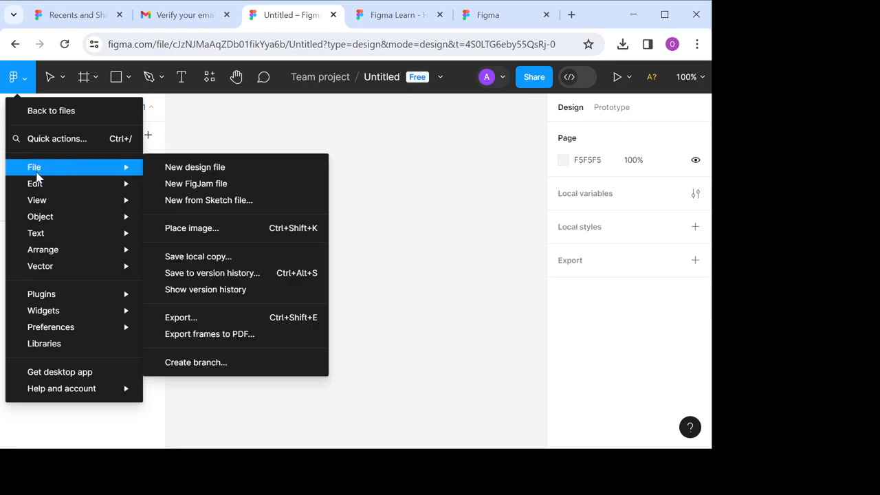
pyautogui.click(37, 201)
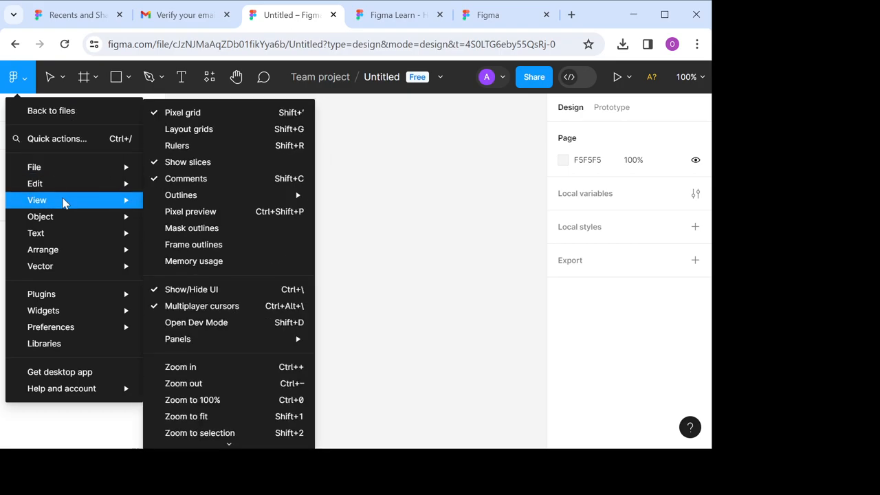
pyautogui.moveTo(40, 217)
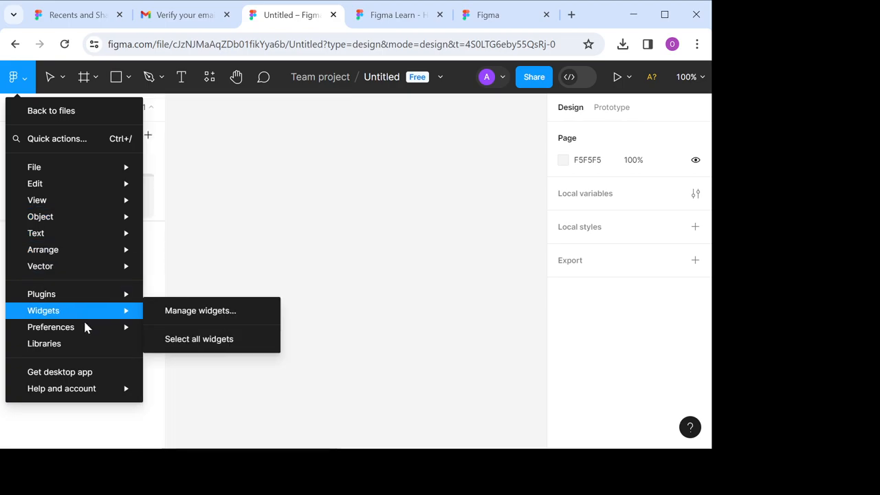
pyautogui.moveTo(61, 388)
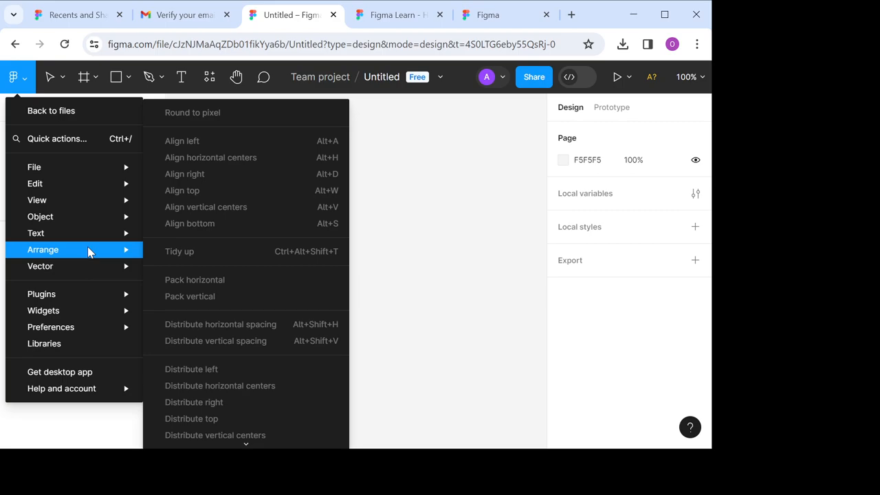
pyautogui.moveTo(77, 243)
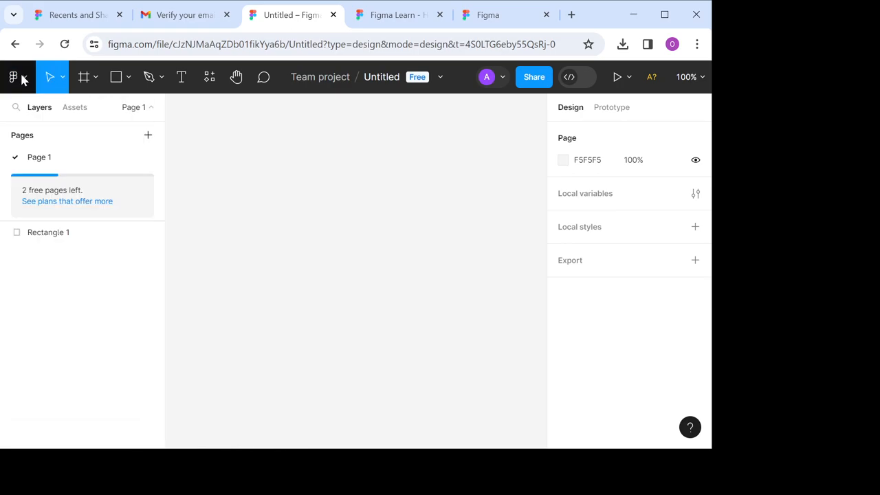
# Step: Reopen the main menu and show its View submenu over the canvas
pyautogui.click(14, 77)
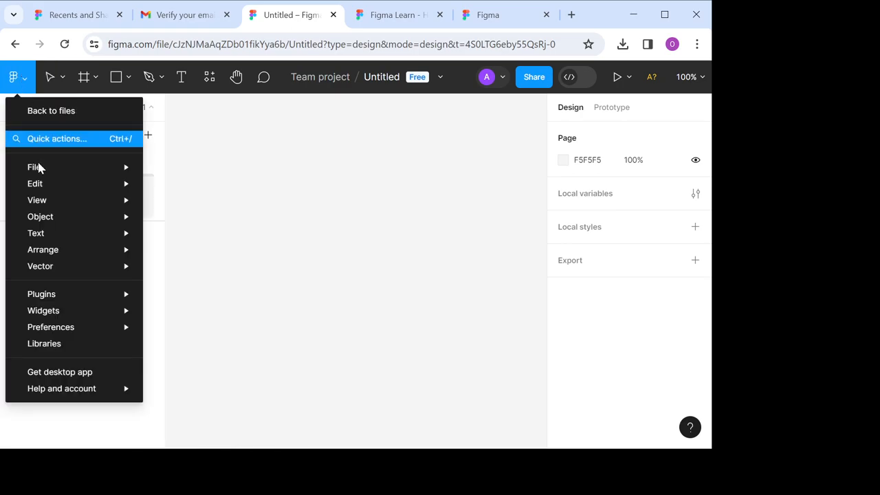
pyautogui.click(37, 201)
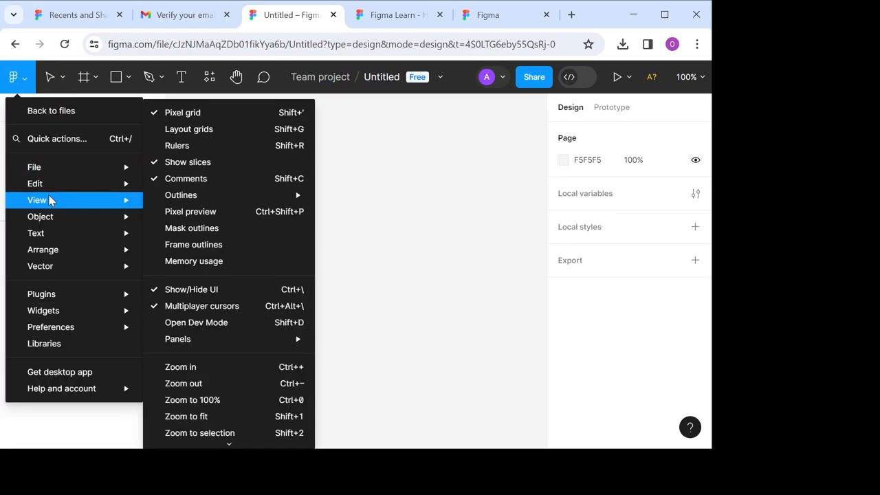
pyautogui.moveTo(36, 234)
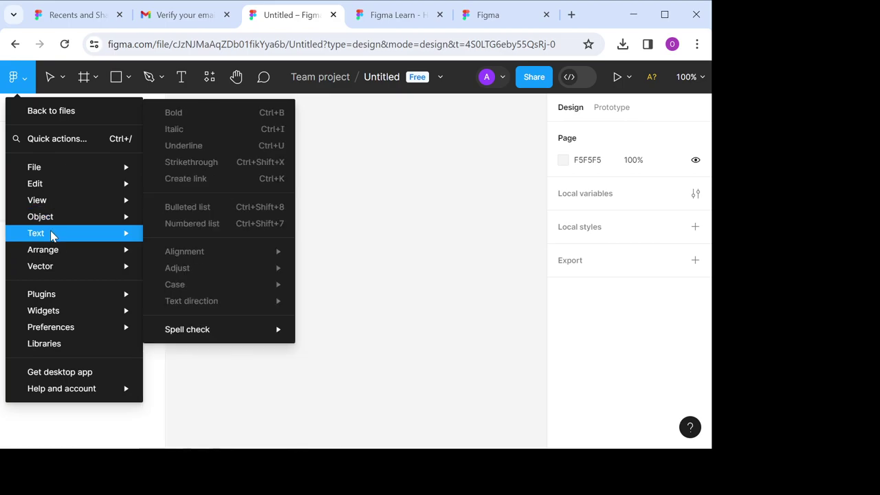
pyautogui.moveTo(43, 248)
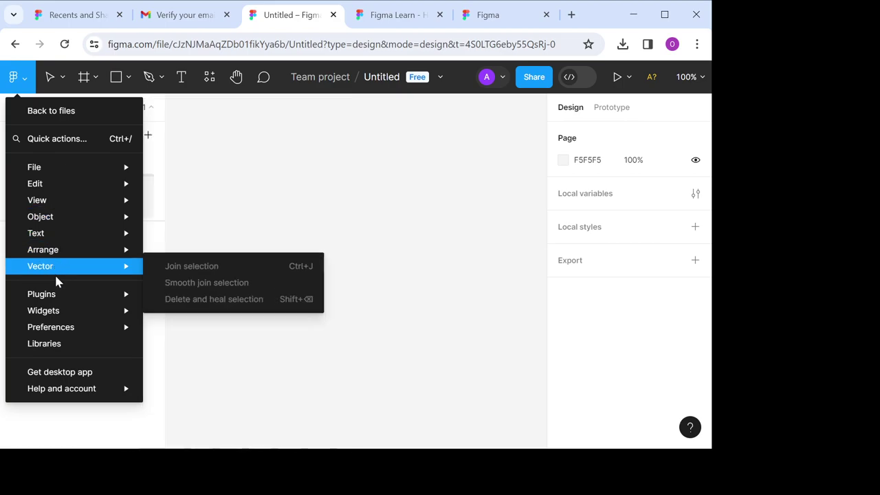
pyautogui.moveTo(43, 311)
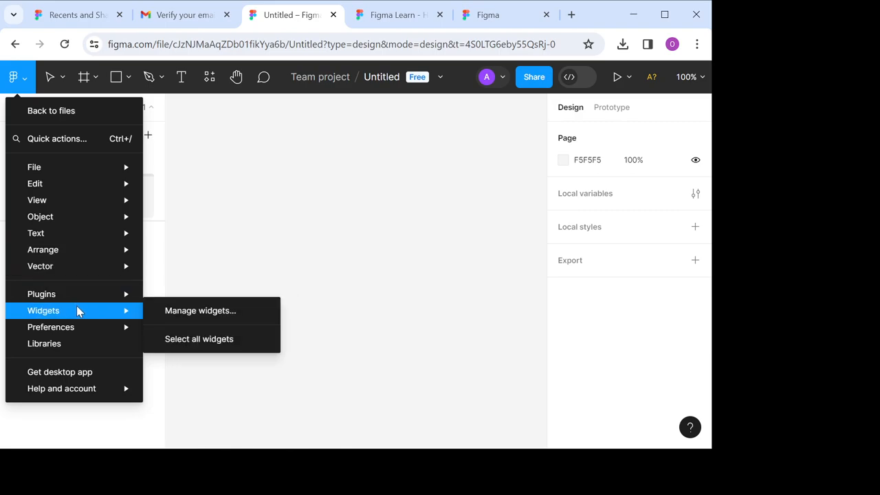
pyautogui.moveTo(99, 344)
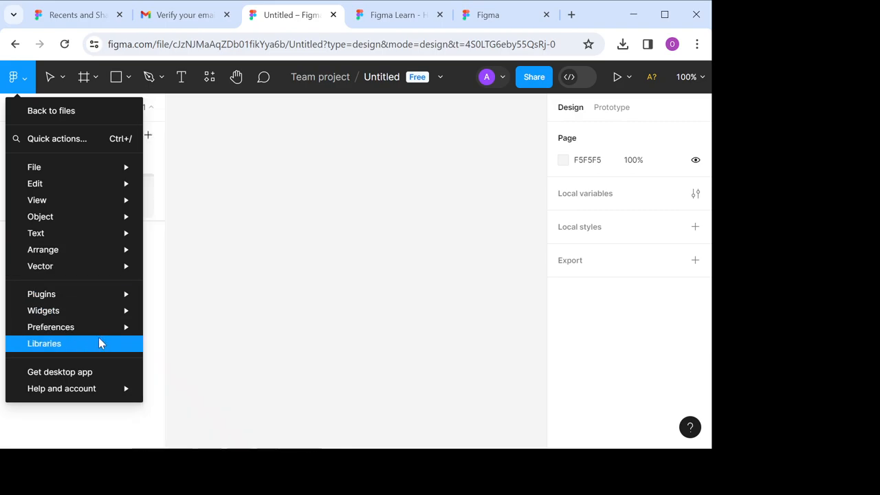
pyautogui.moveTo(101, 352)
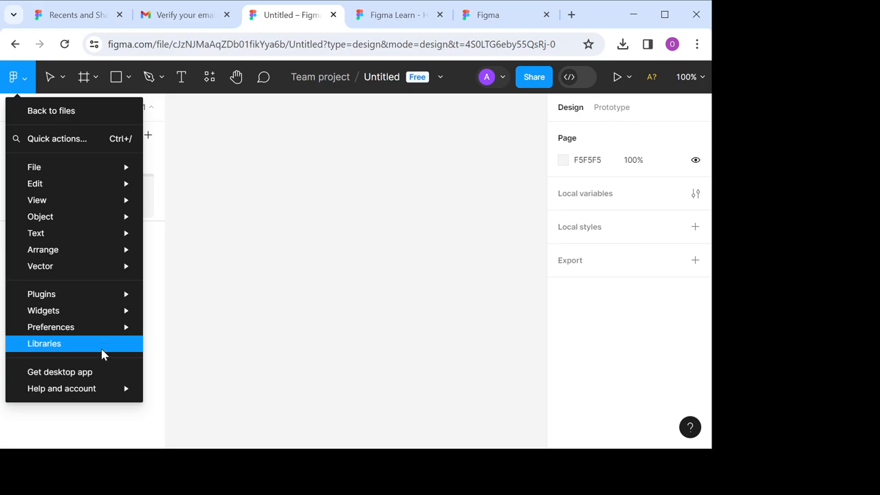
pyautogui.moveTo(88, 316)
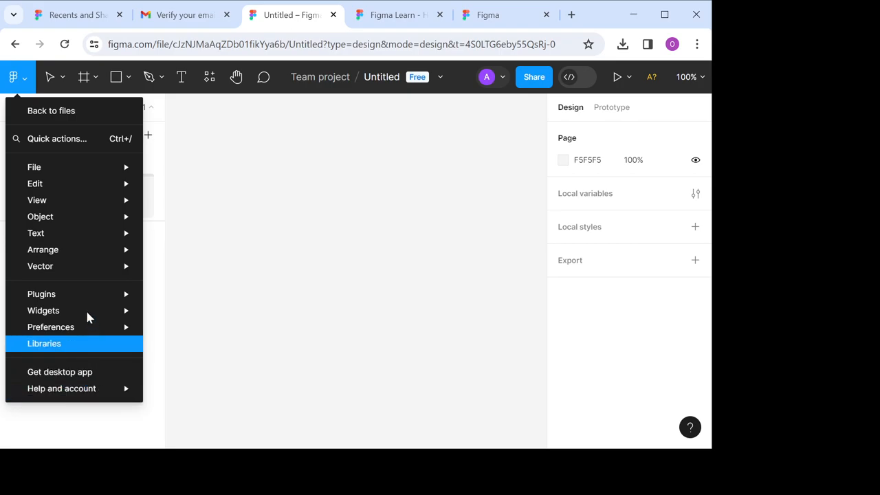